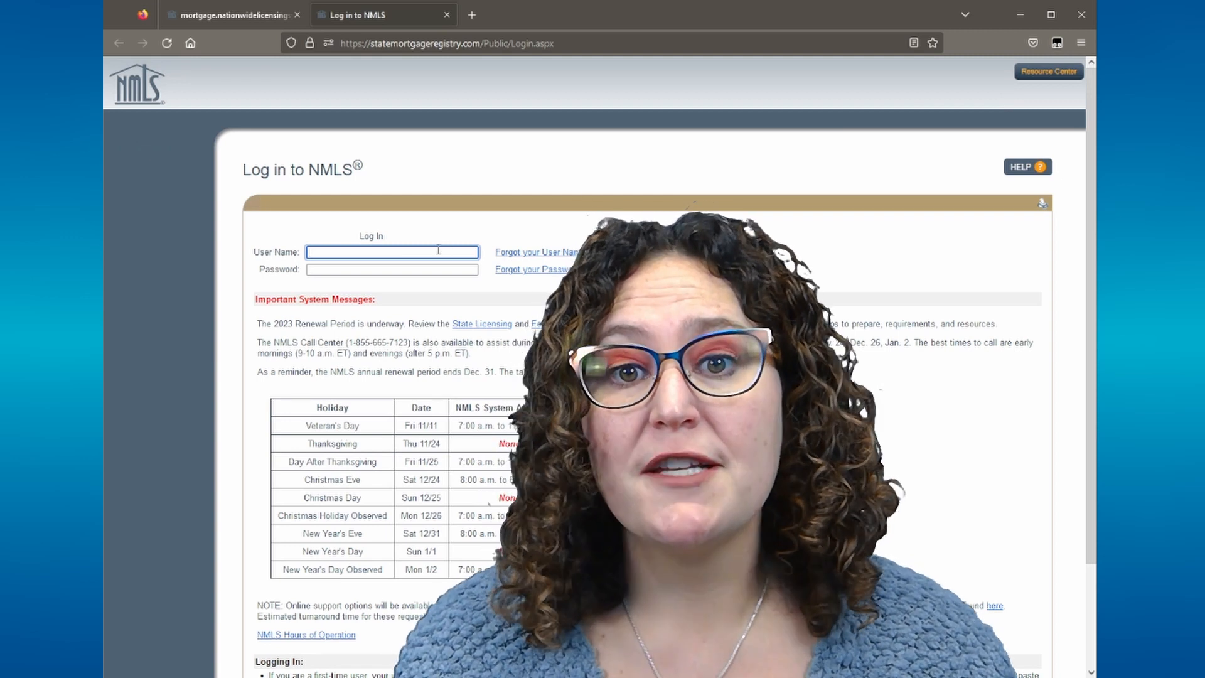
- Sign in to NMLS as 'simi' to reach the individual dashboard
type("simi")
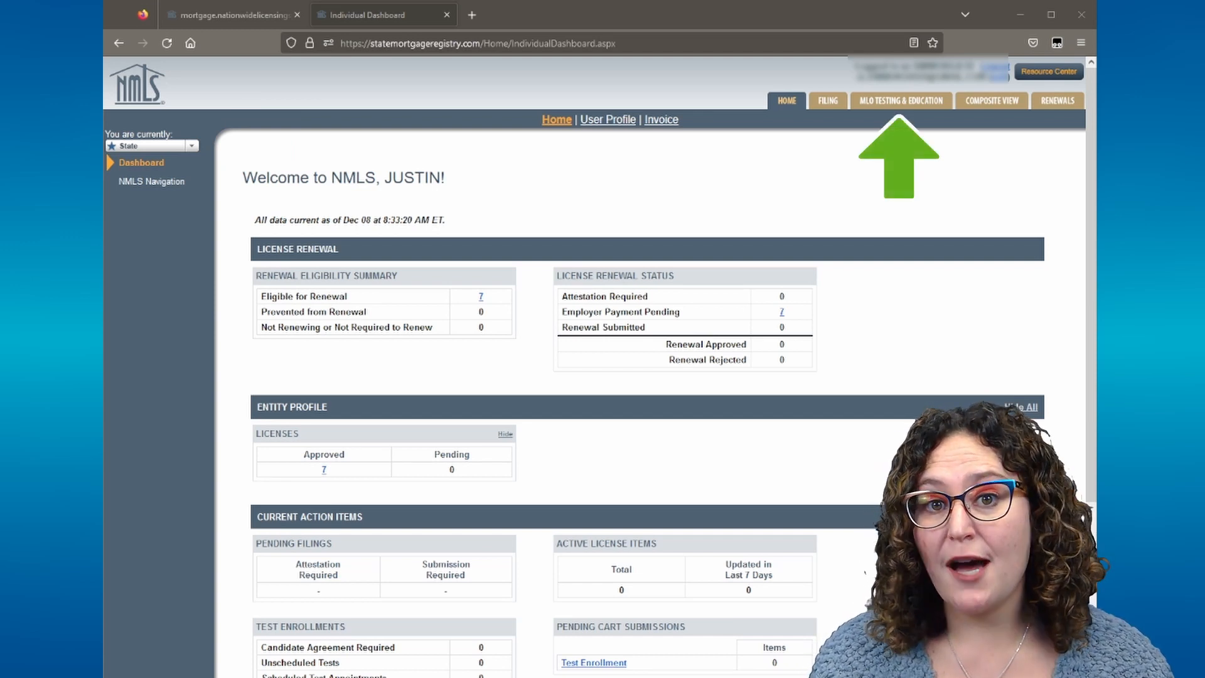
- Go to MLO Testing & Education and open the Course Completion Record link
left_click(900, 100)
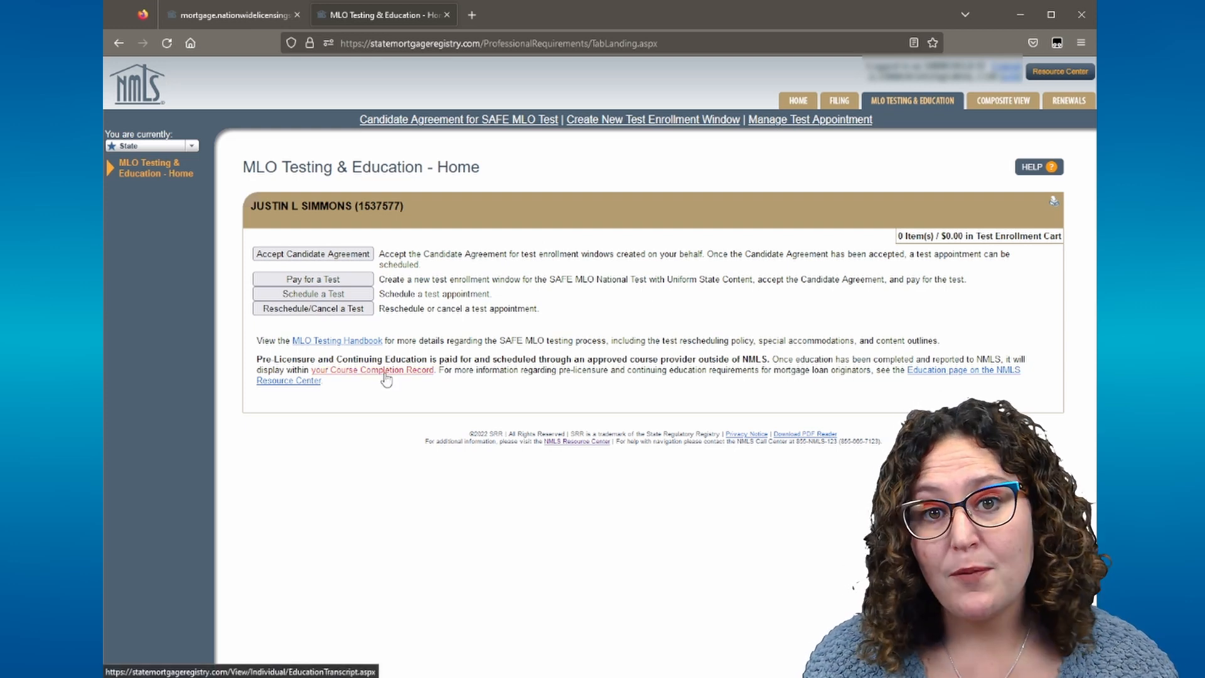
left_click(372, 370)
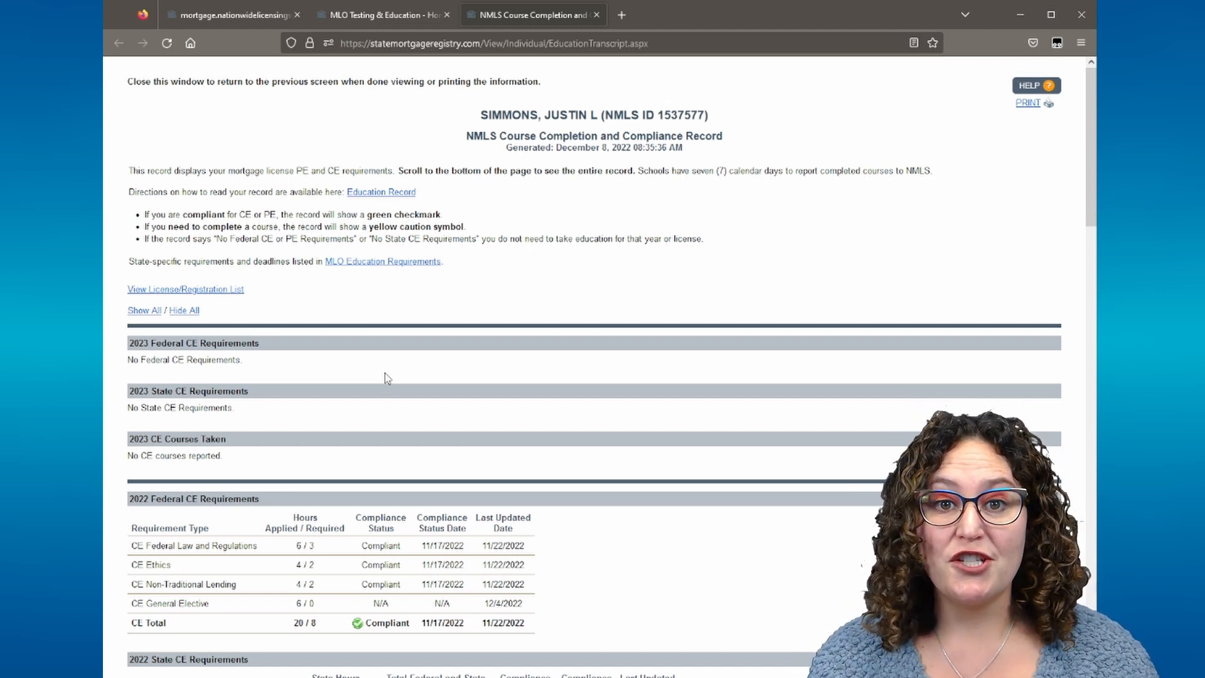
mouse_move(388, 374)
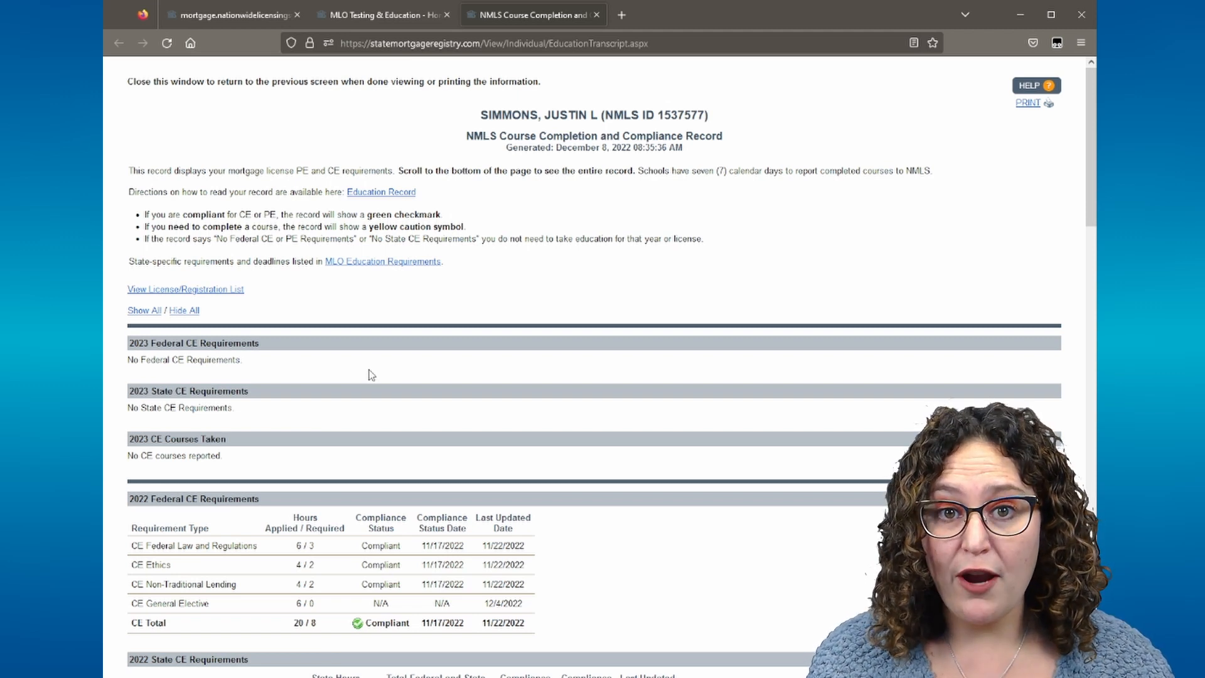
- Scroll past the 2023 sections to the 2022 Federal and State CE tables
scroll("down", 3)
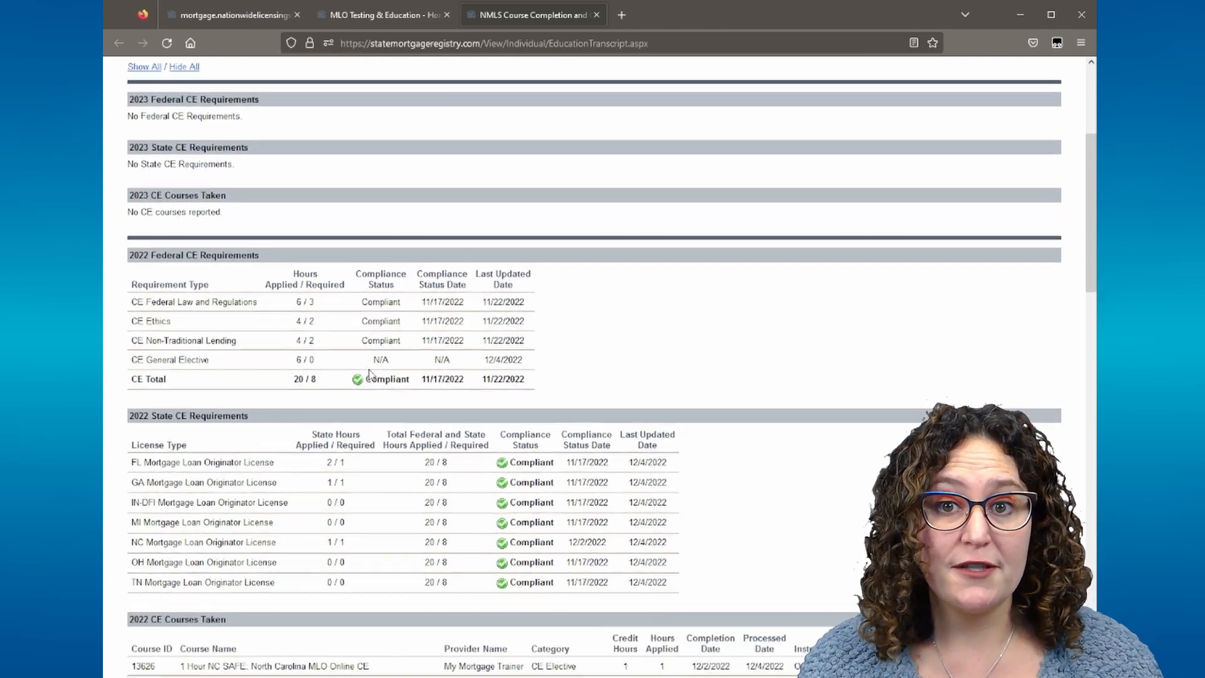
scroll("down", 3)
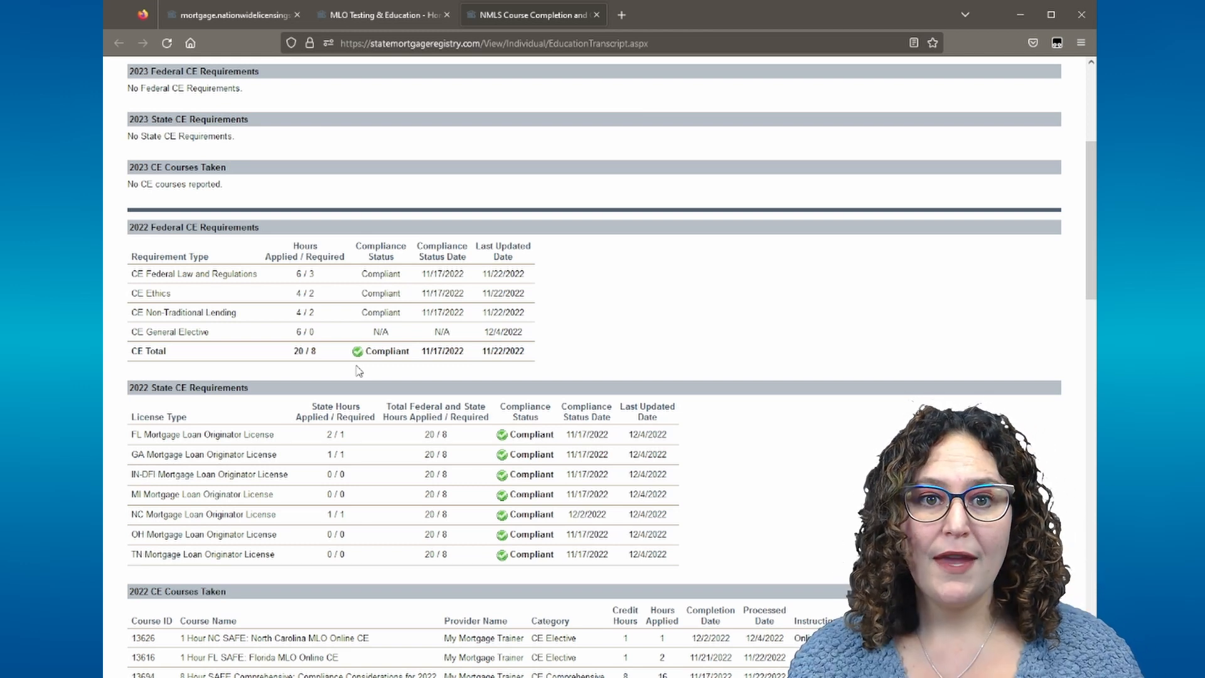
scroll("down", 3)
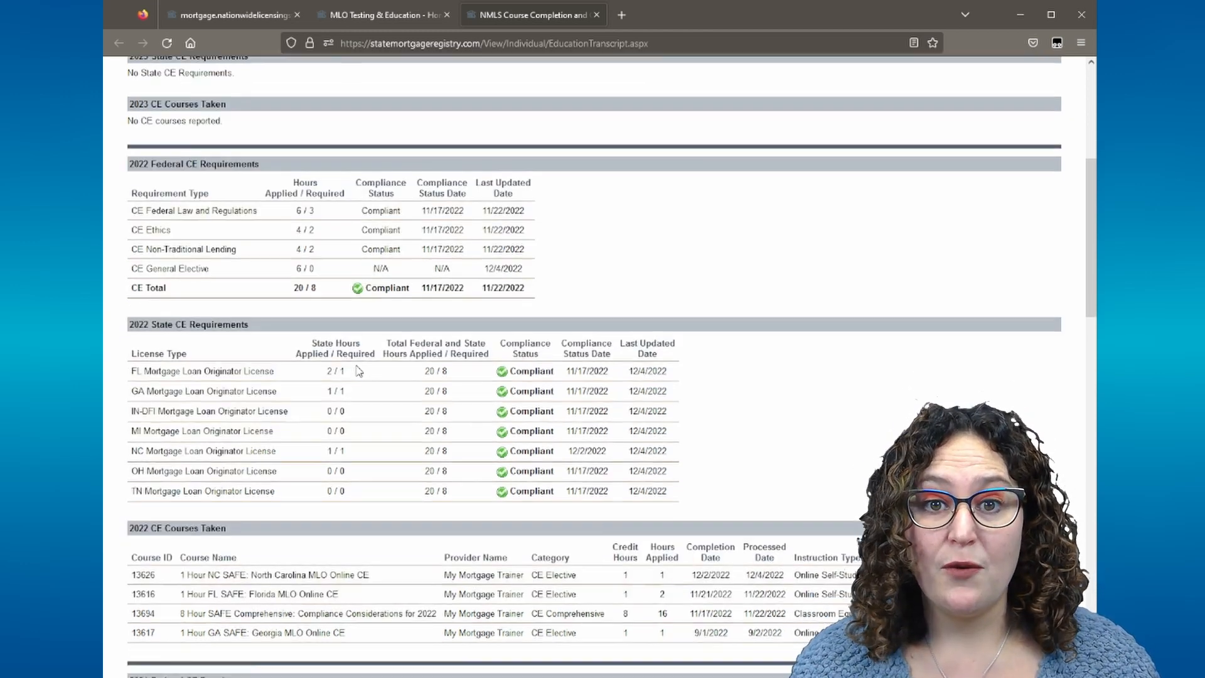
- Scroll to the 2022 CE Courses Taken table and 2021 Federal CE requirements
scroll("down", 3)
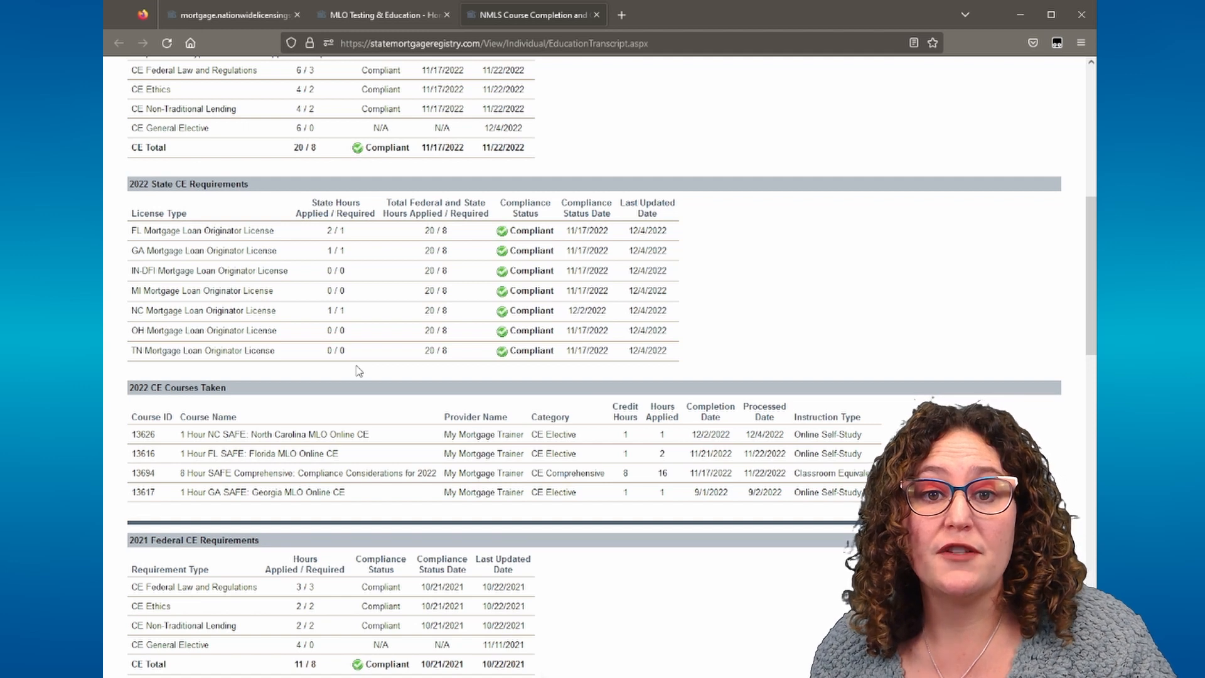
- Scroll through 2021 CE tables and older years to the Federal and State PE requirements
scroll("down", 3)
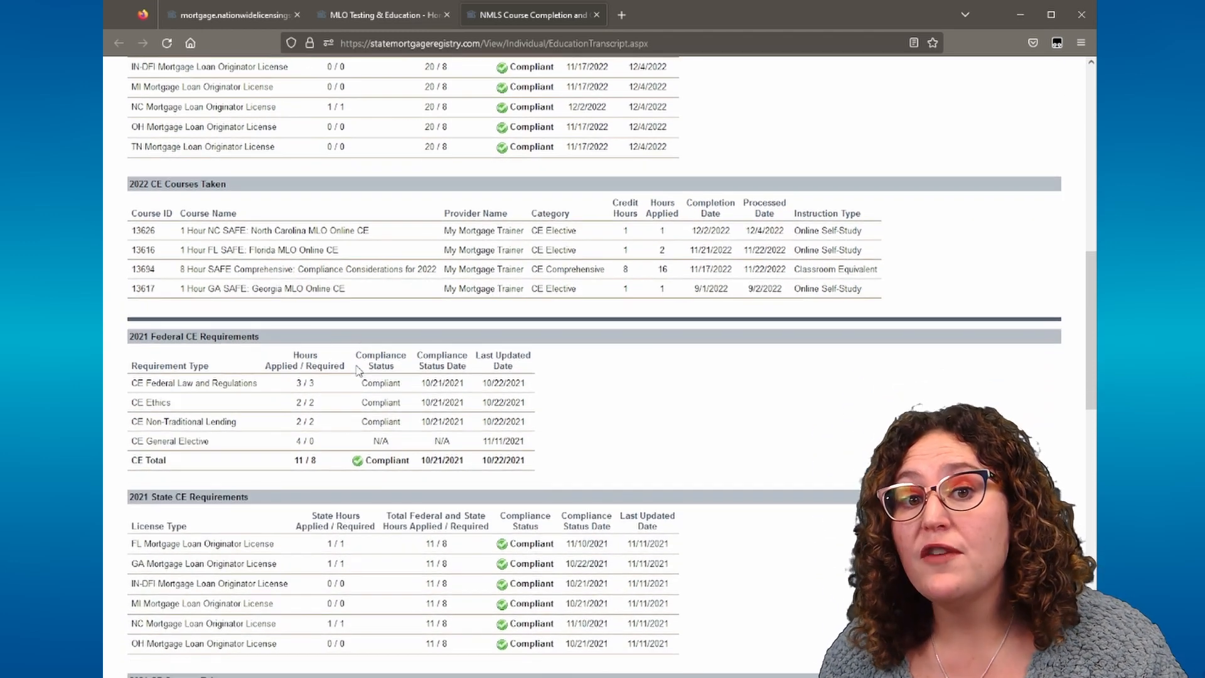
scroll("down", 3)
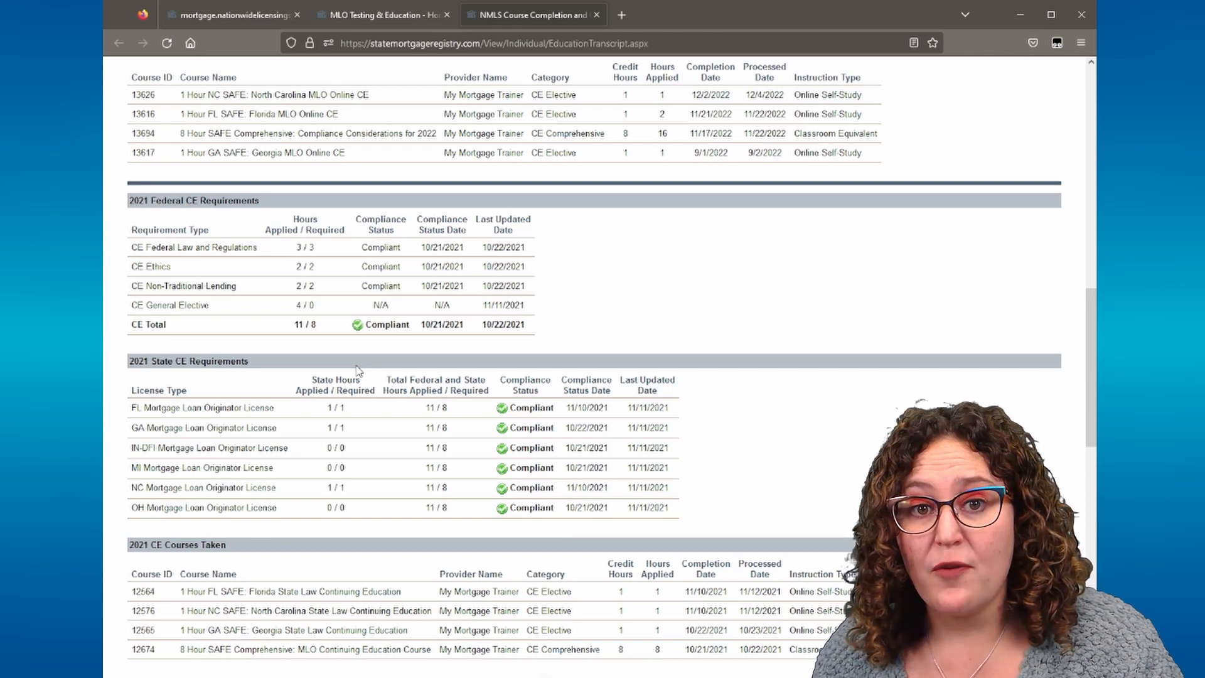
scroll("down", 3)
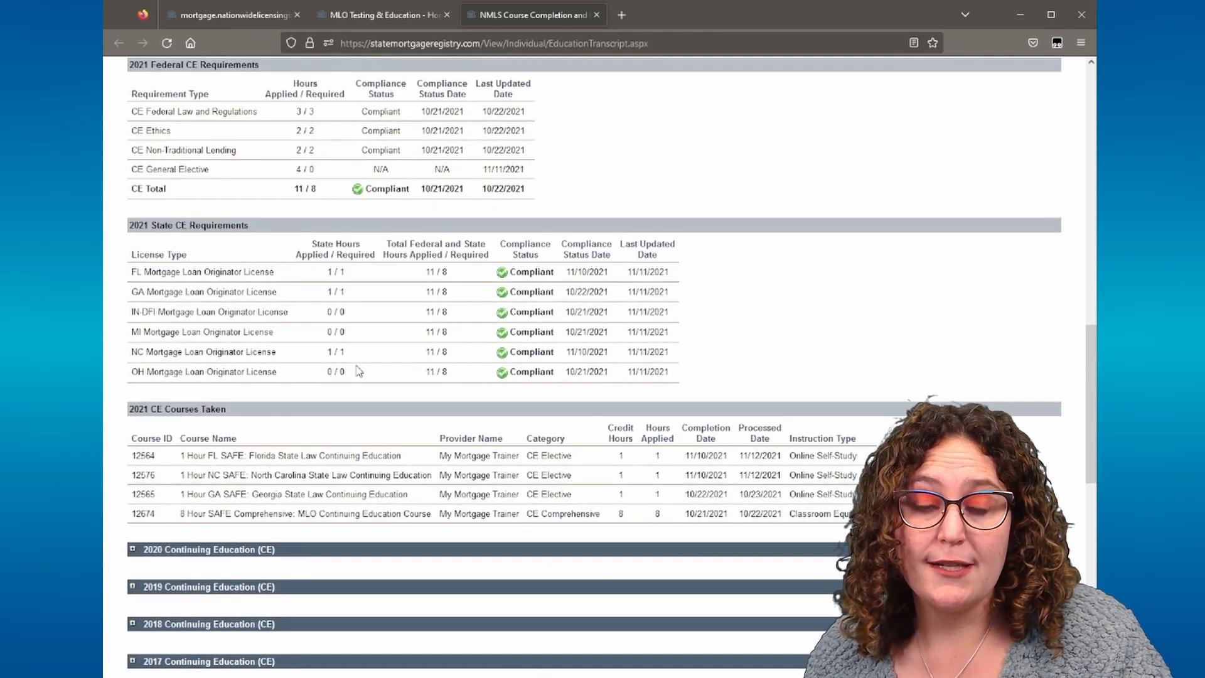
scroll("down", 3)
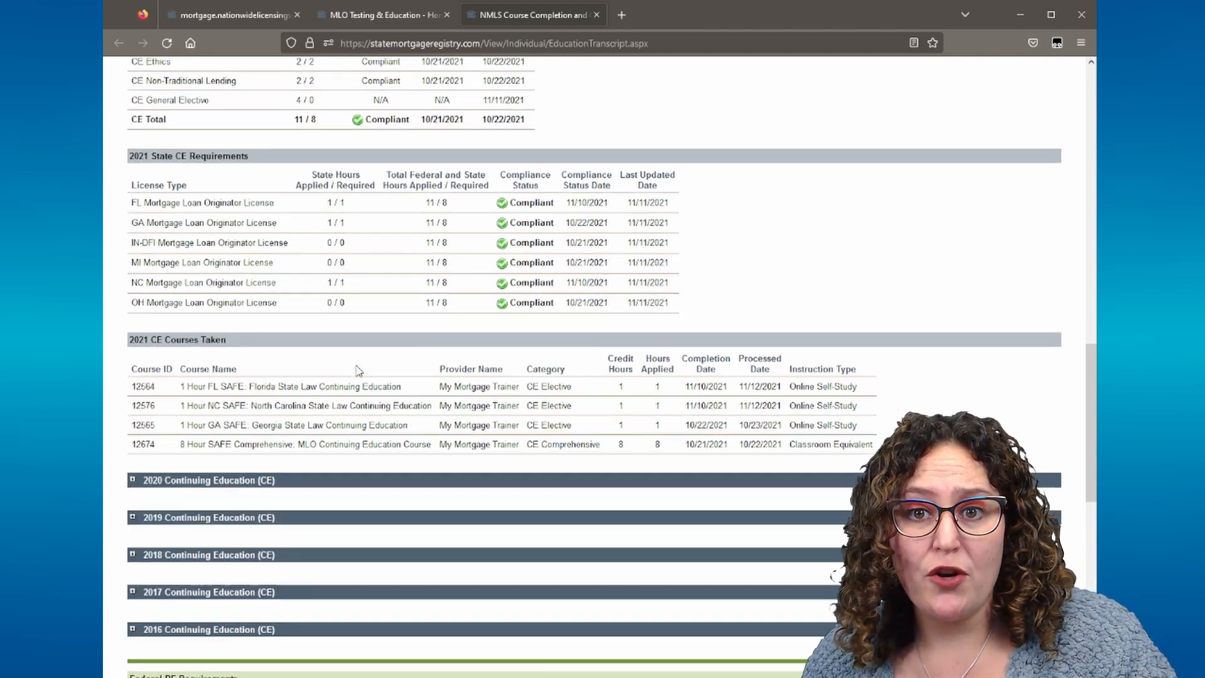
scroll("down", 3)
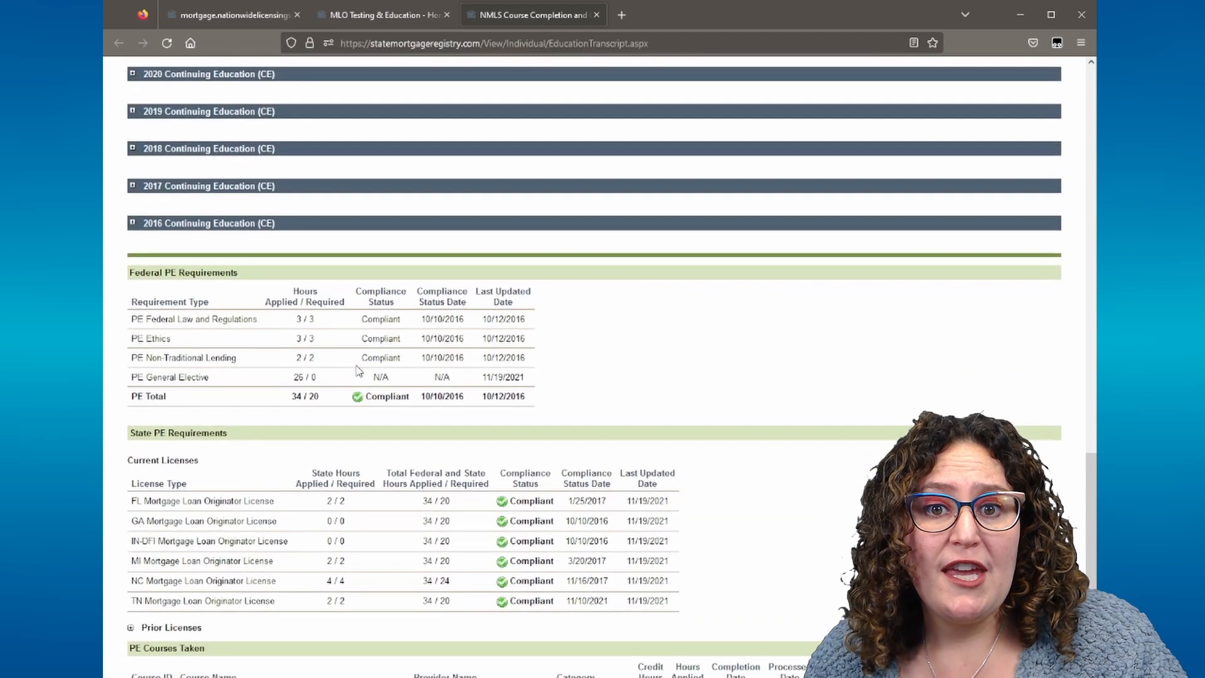
scroll("down", 3)
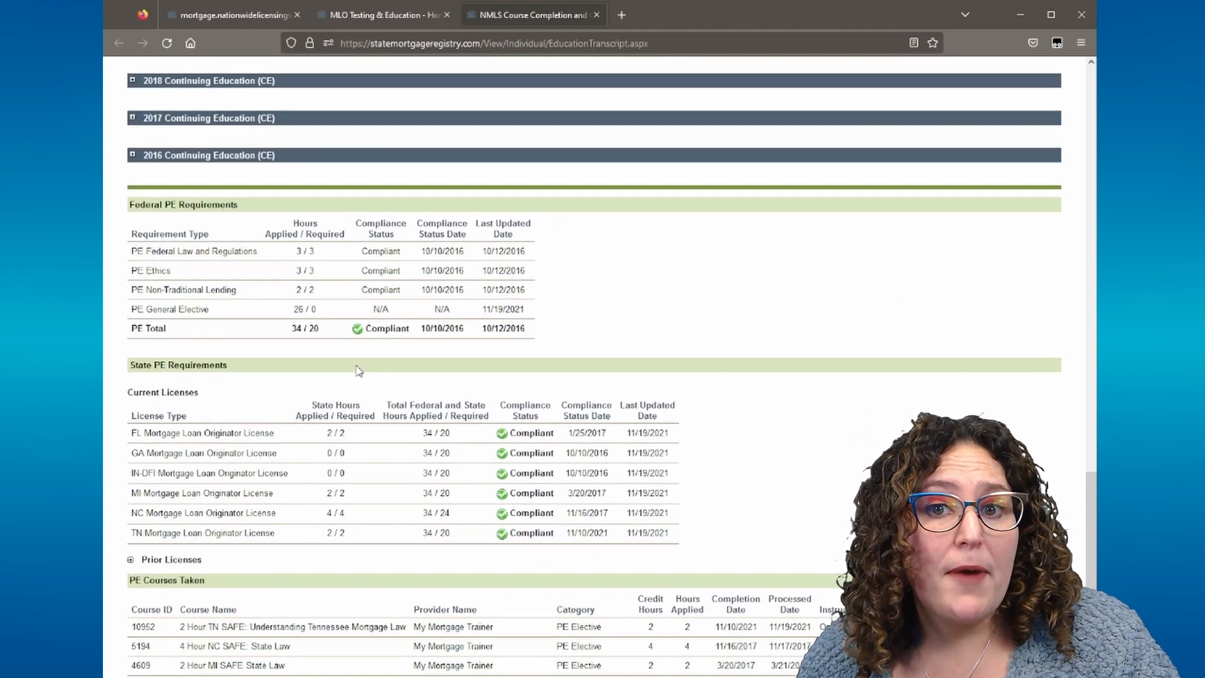